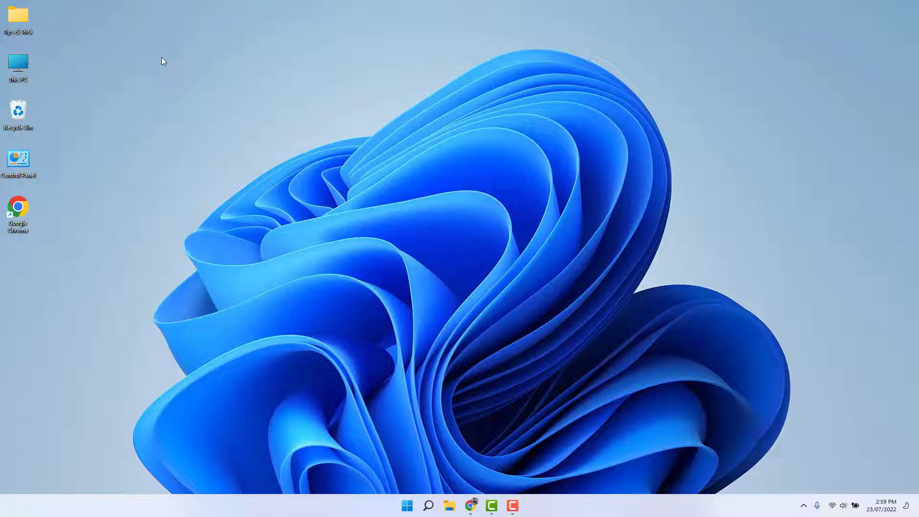
pyautogui.moveTo(425, 514)
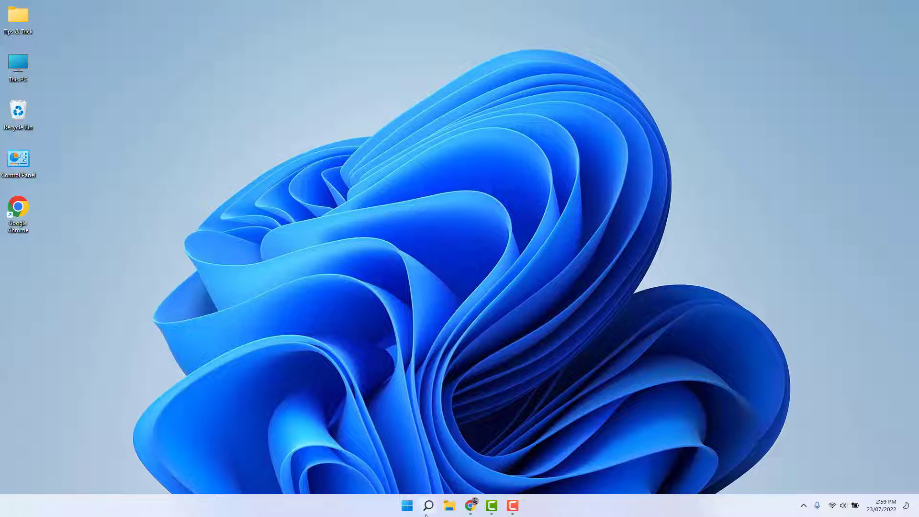
# - Search Windows for 'micros' and launch the Microsoft Store best match
pyautogui.click(428, 505)
pyautogui.write('micros')
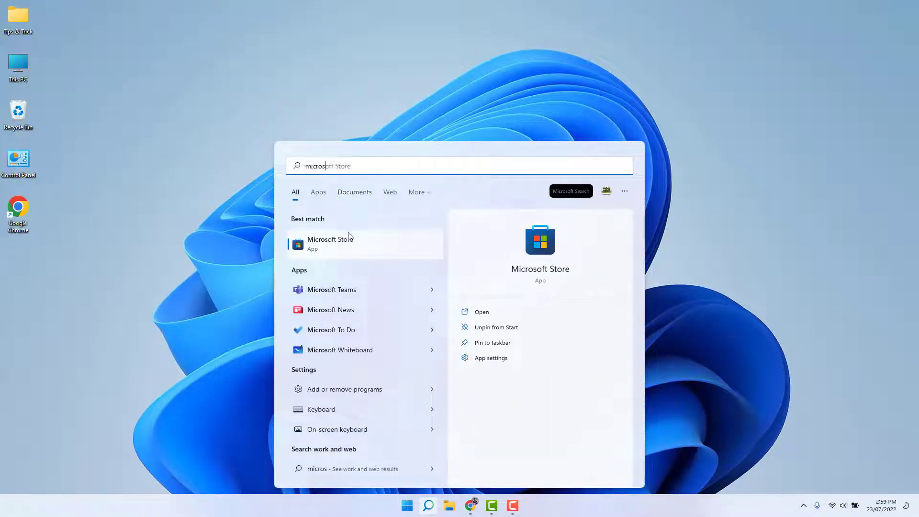
pyautogui.click(330, 243)
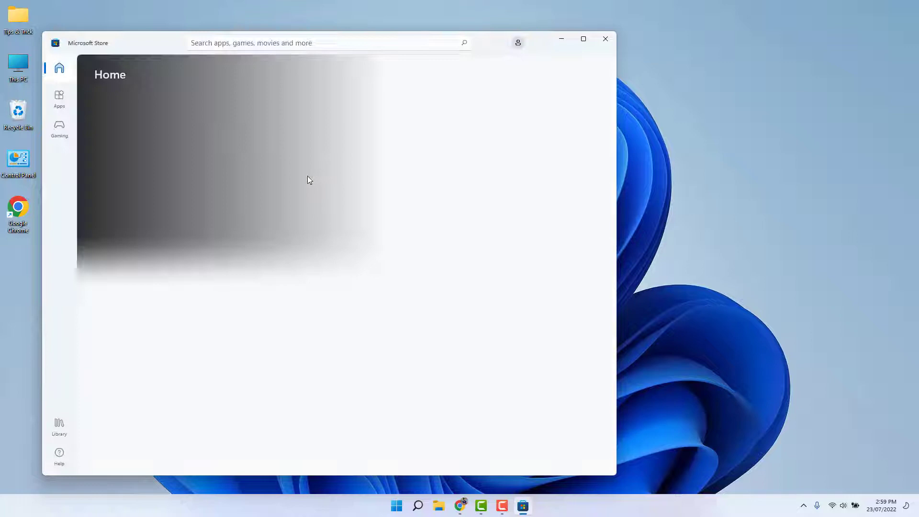
# - Search the Store for 'tra' and pick the TranslucentTB suggestion
pyautogui.click(326, 43)
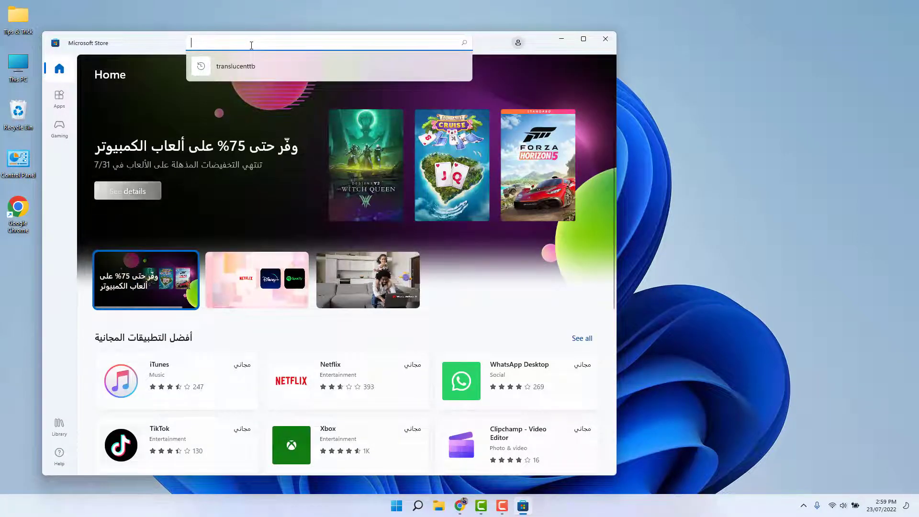
pyautogui.write('translucenttb')
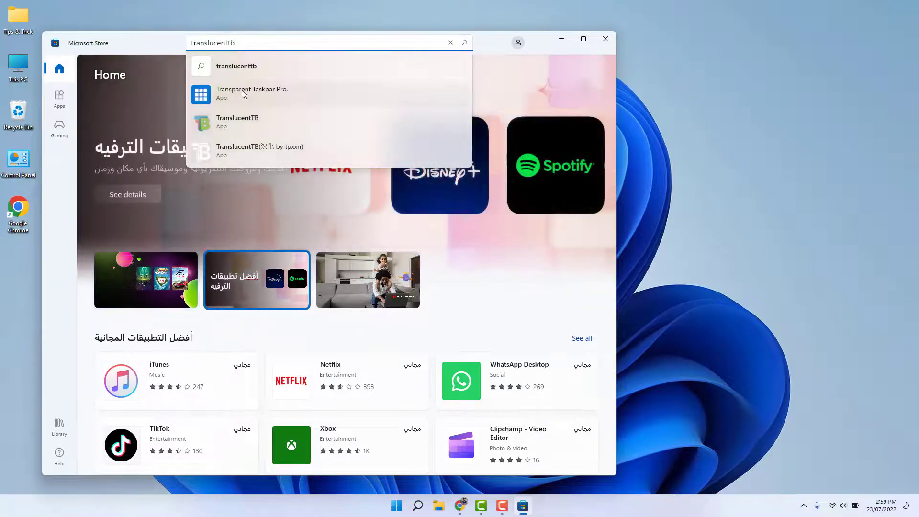
pyautogui.click(237, 121)
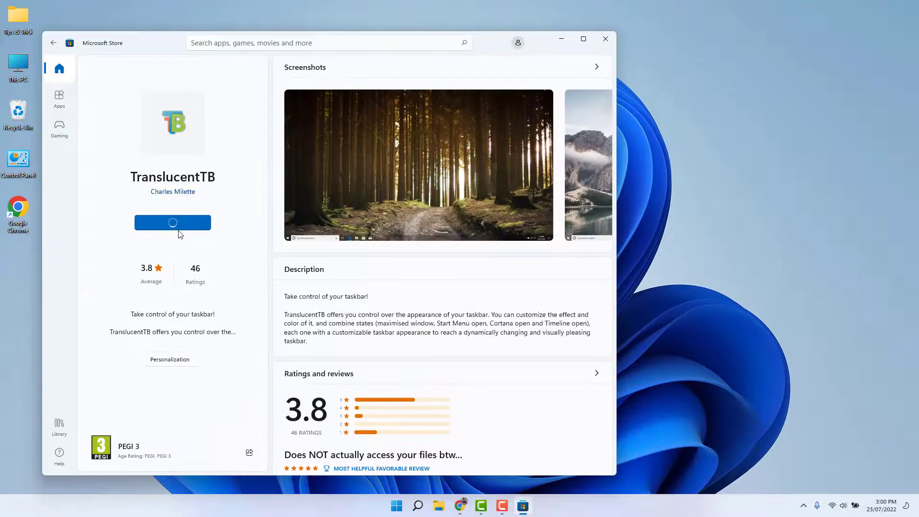
# - Get TranslucentTB and, once installed, launch it with Open
pyautogui.click(172, 222)
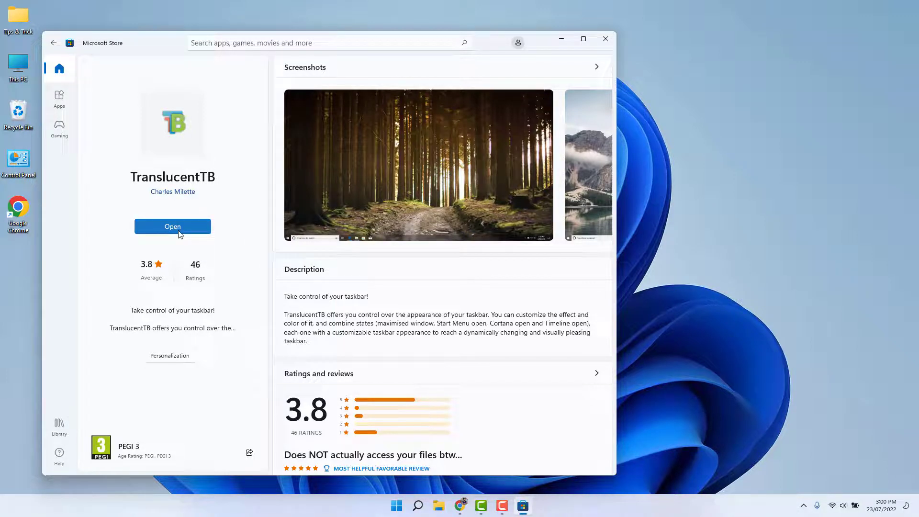
pyautogui.click(172, 227)
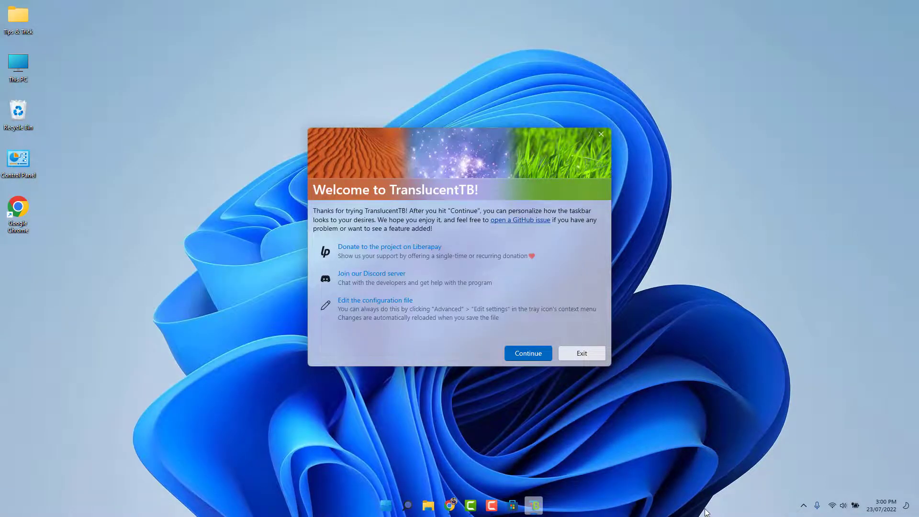
pyautogui.moveTo(666, 501)
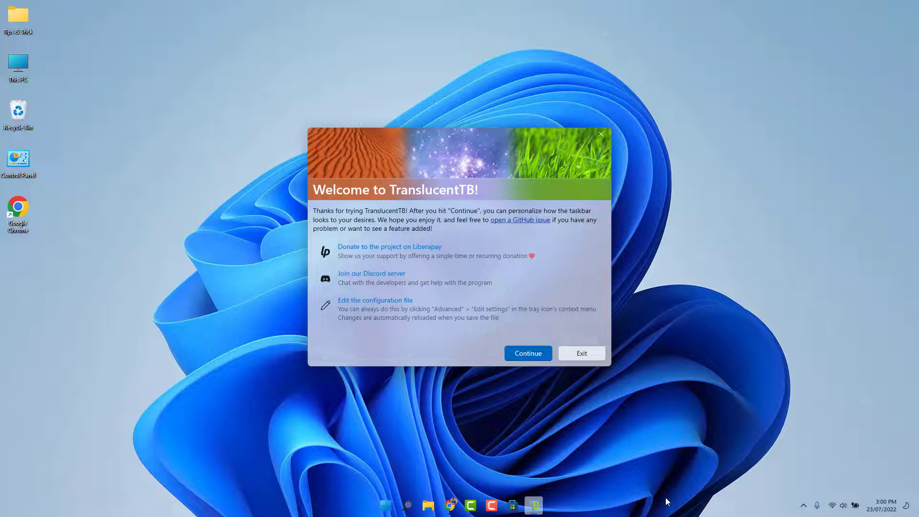
pyautogui.moveTo(642, 494)
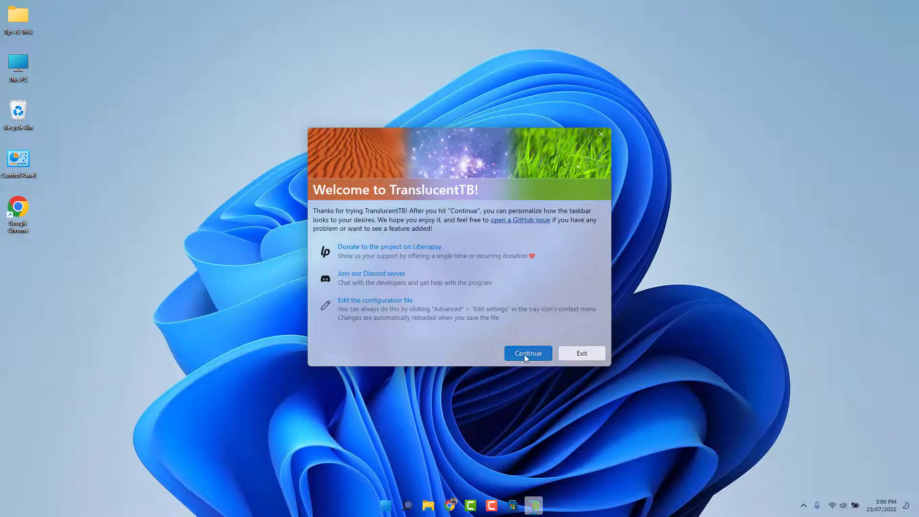
# - Continue past the 'Welcome to TranslucentTB!' dialog to make the taskbar transparent
pyautogui.click(527, 354)
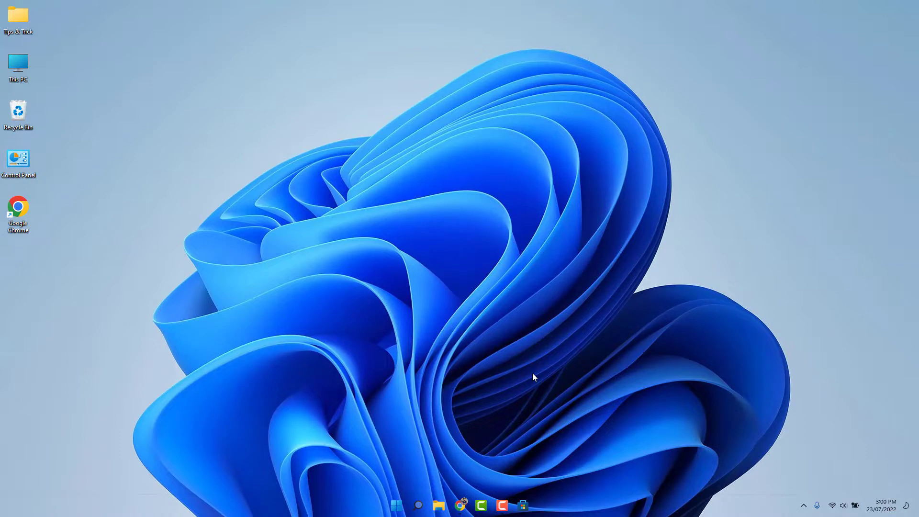
pyautogui.moveTo(410, 502)
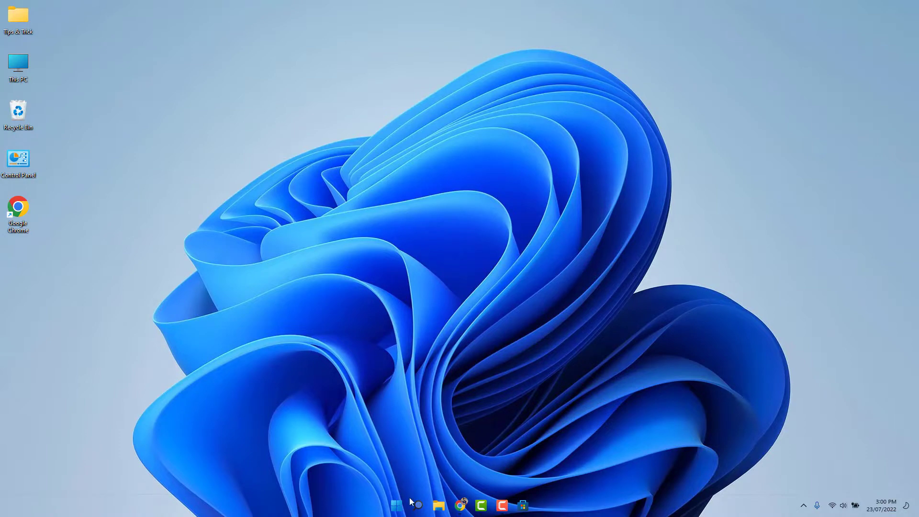